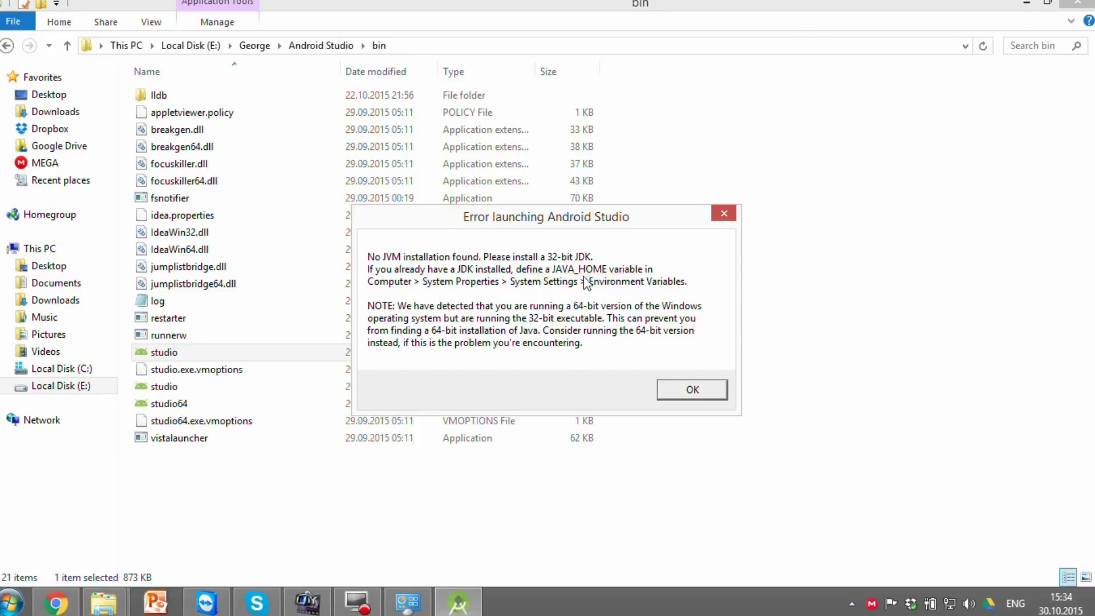
Dismiss the 'No JVM installation found' error with OK.
click(692, 391)
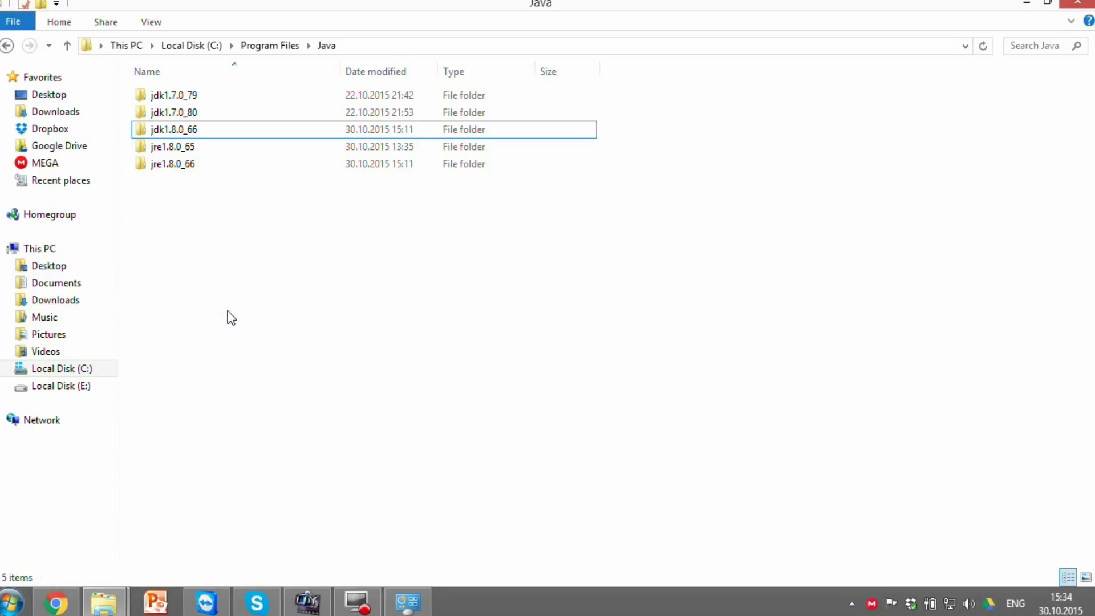
mouse_move(762, 498)
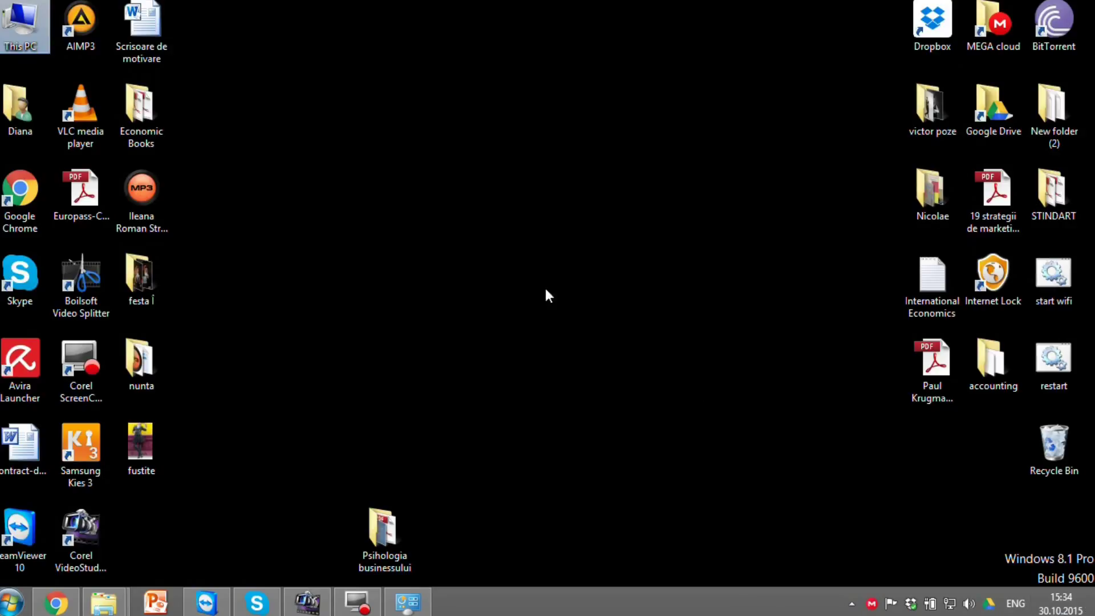
Reach the System page from This PC's Properties and go to Advanced system settings.
right_click(19, 20)
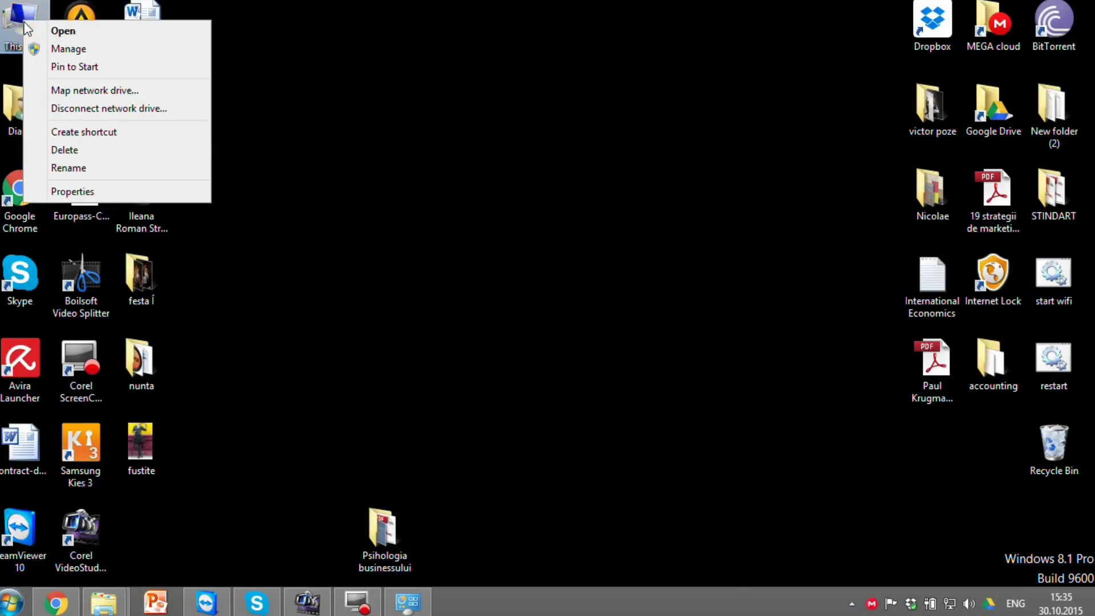
click(73, 192)
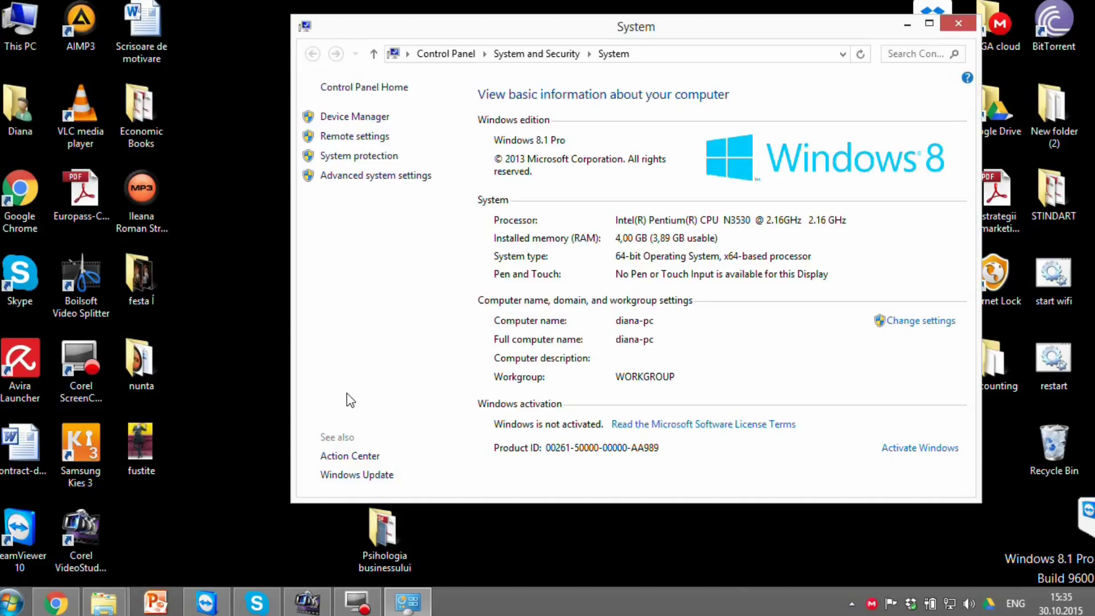
mouse_move(475, 427)
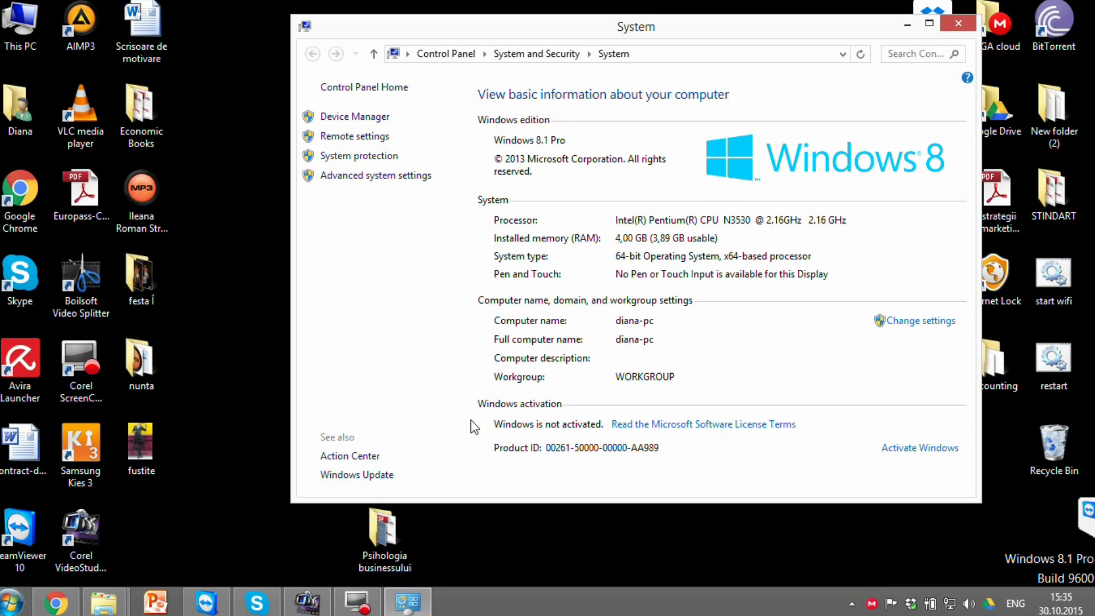
mouse_move(416, 181)
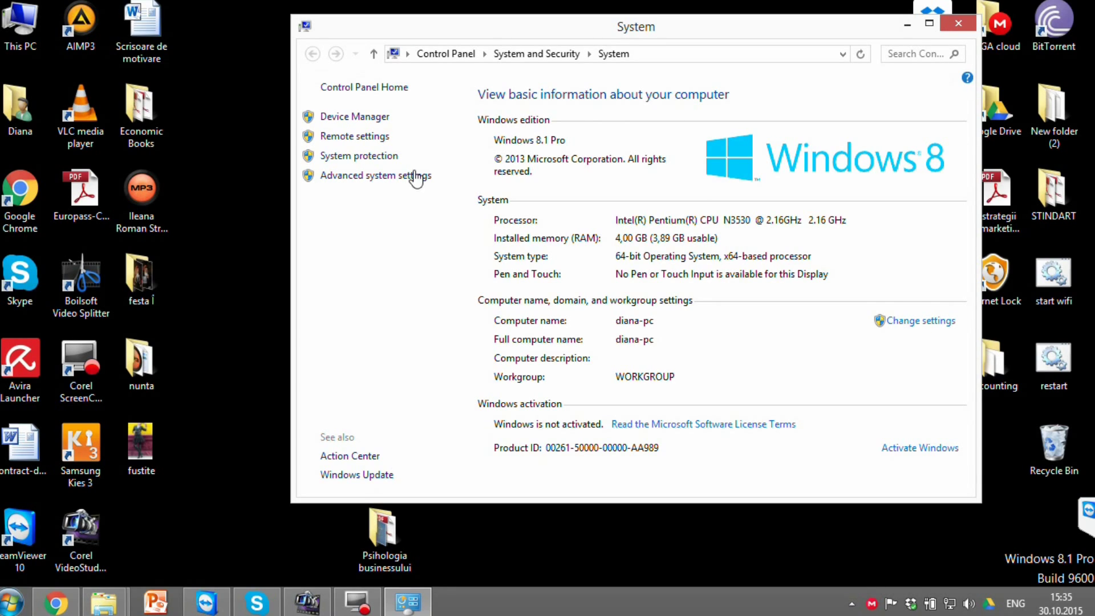
mouse_move(399, 187)
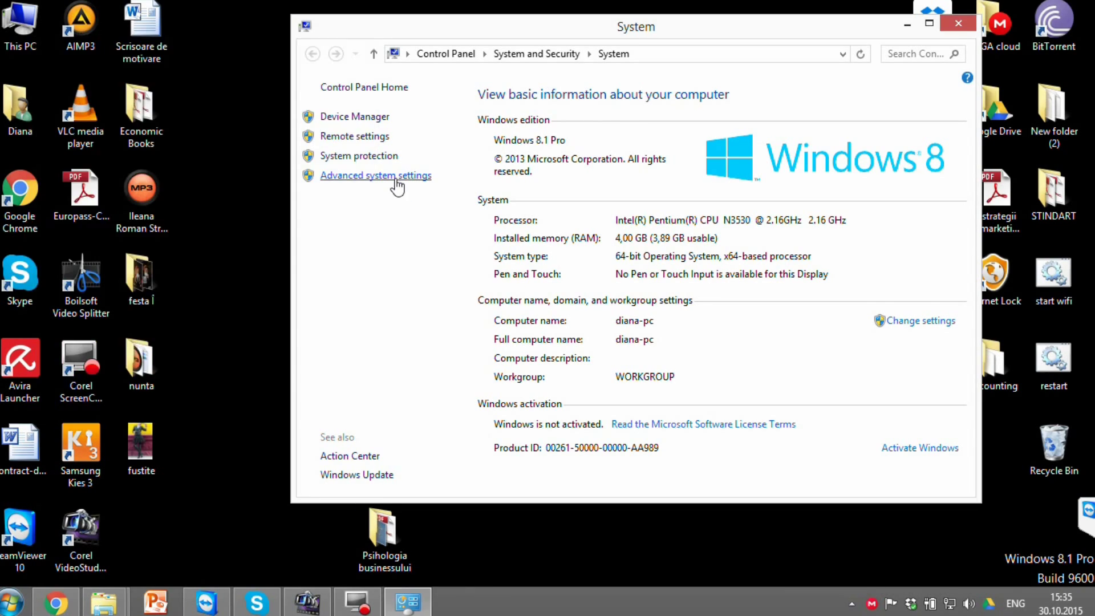
click(376, 175)
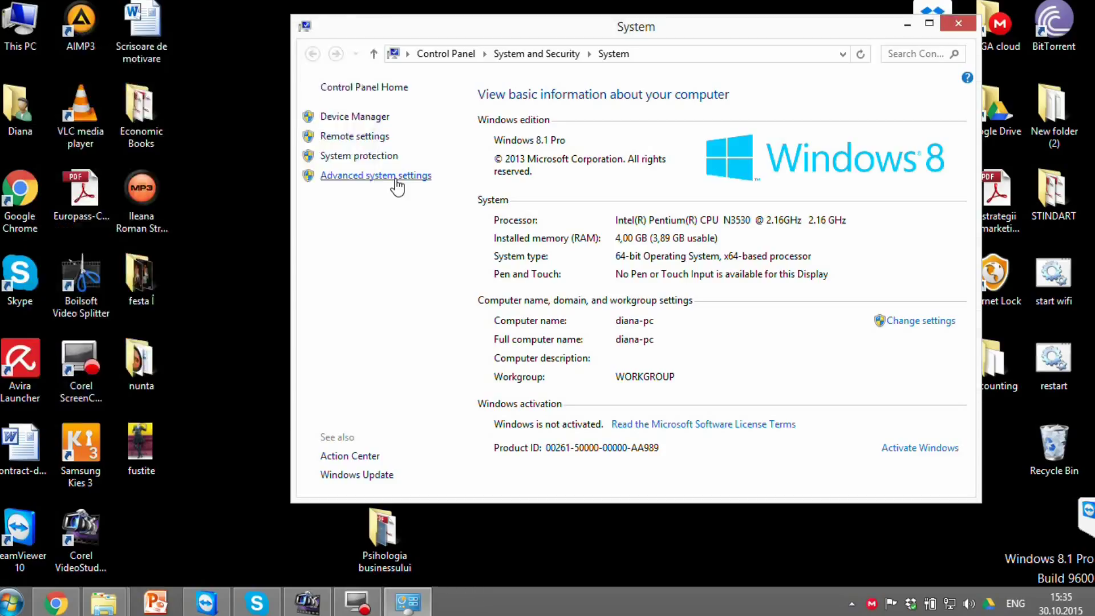
click(376, 176)
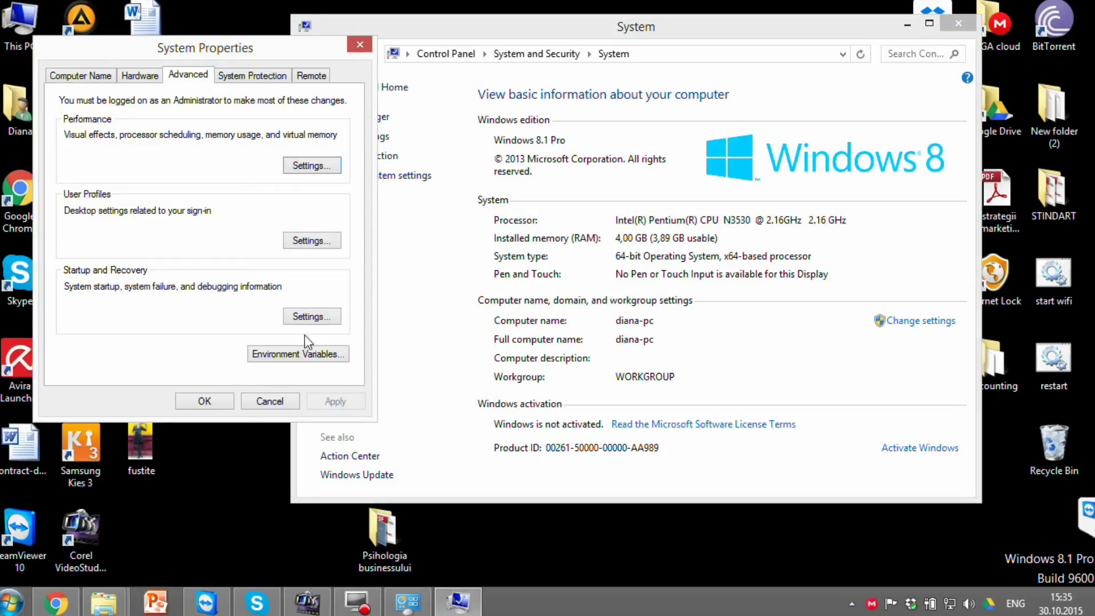
Bring up Environment Variables and start a new user variable.
click(299, 353)
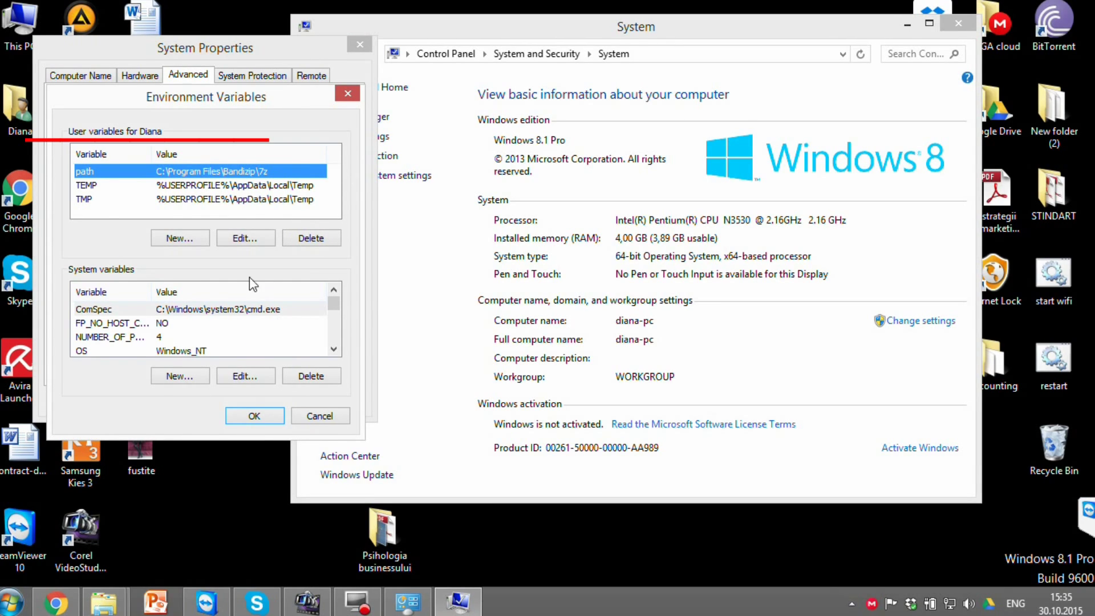
mouse_move(280, 322)
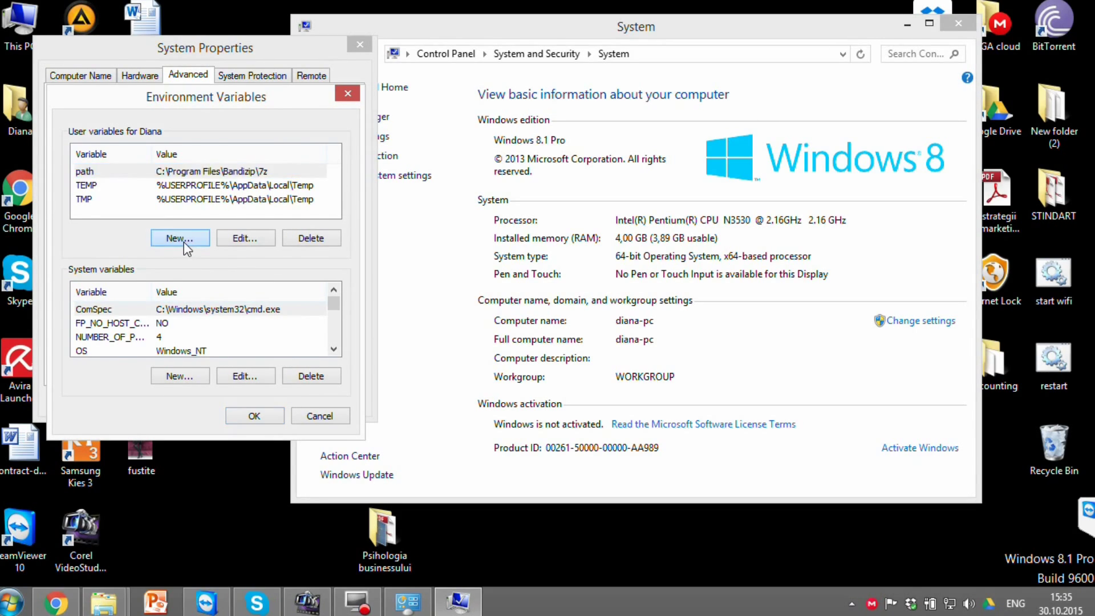
click(181, 237)
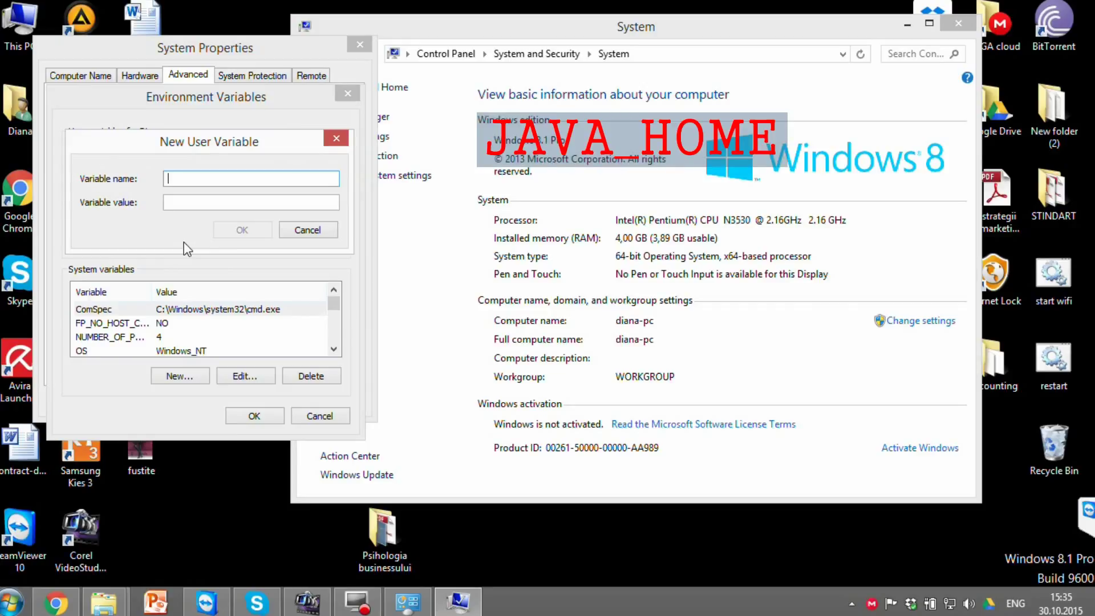
Add user variable JAVA_HOME = C:\Progra~1\Java\jdk1.8.0_66 and save it.
text(JAVA_H)
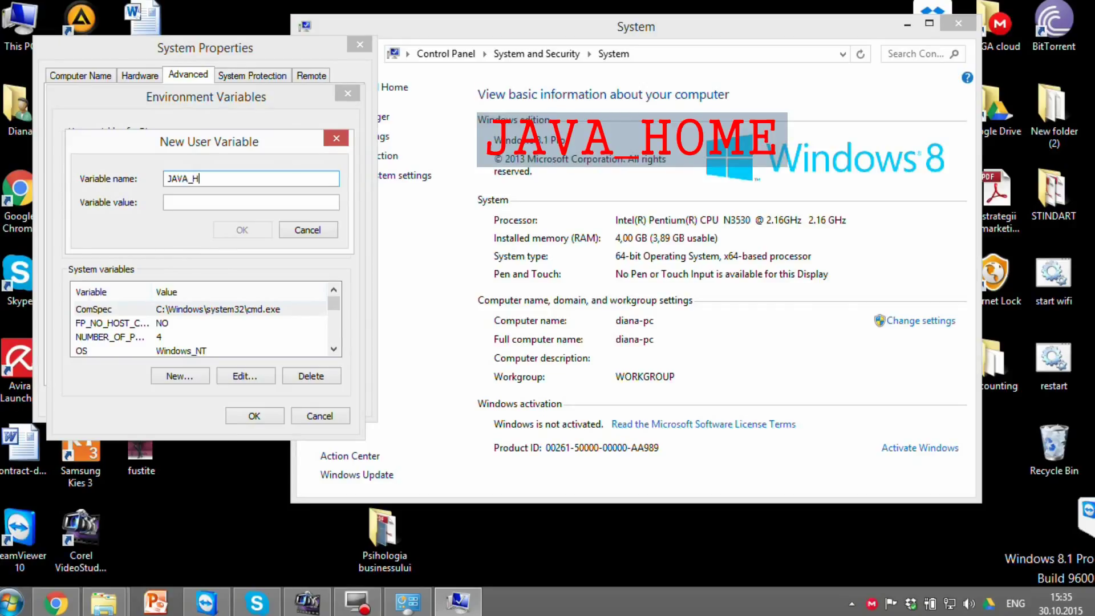
text(OME)
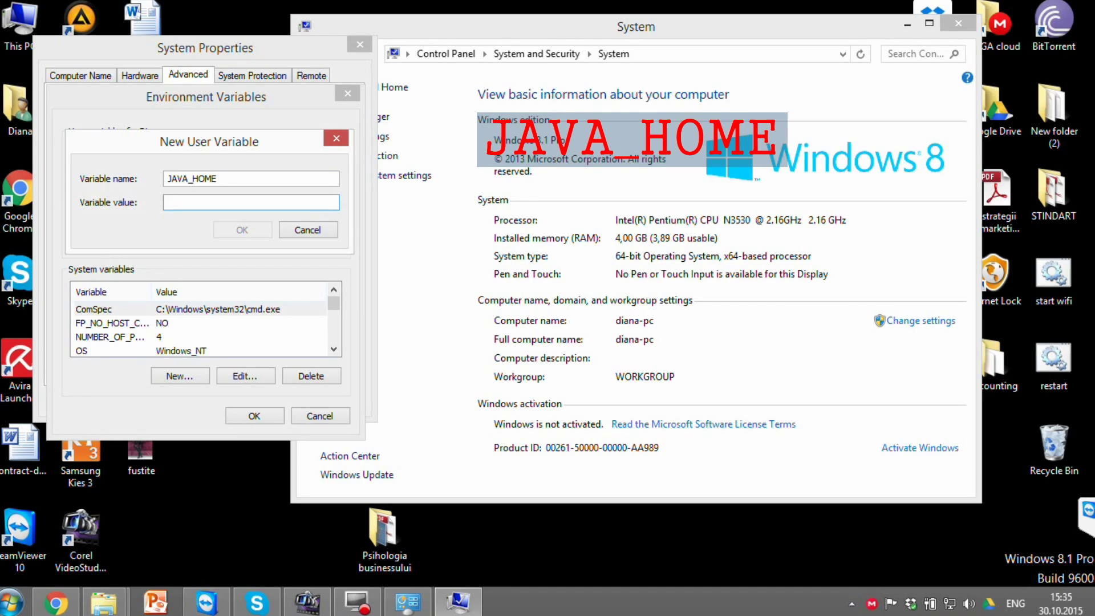
click(251, 202)
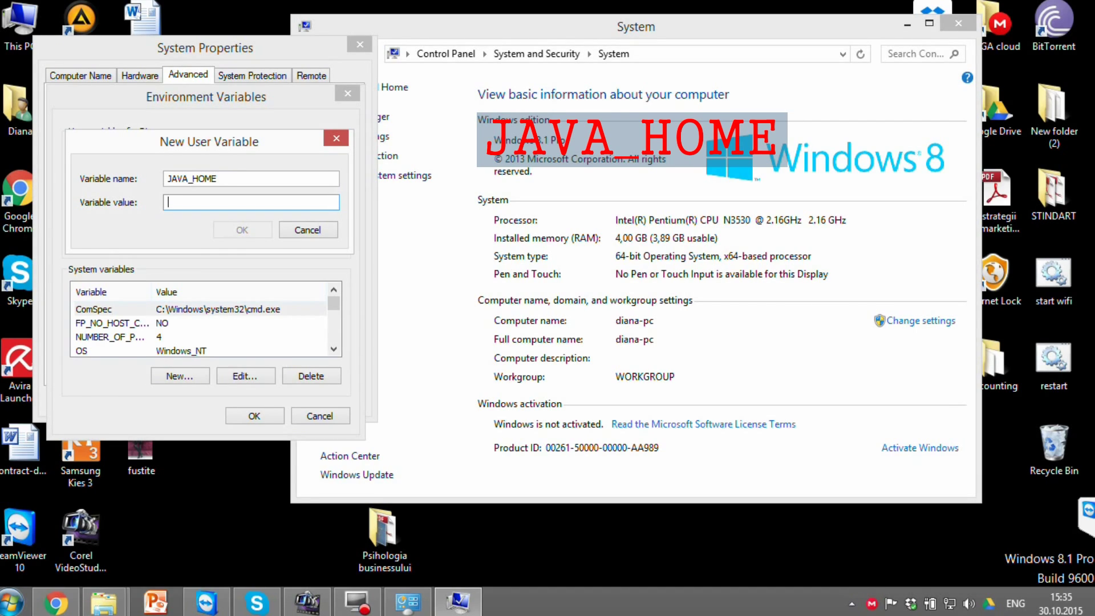
text(C)
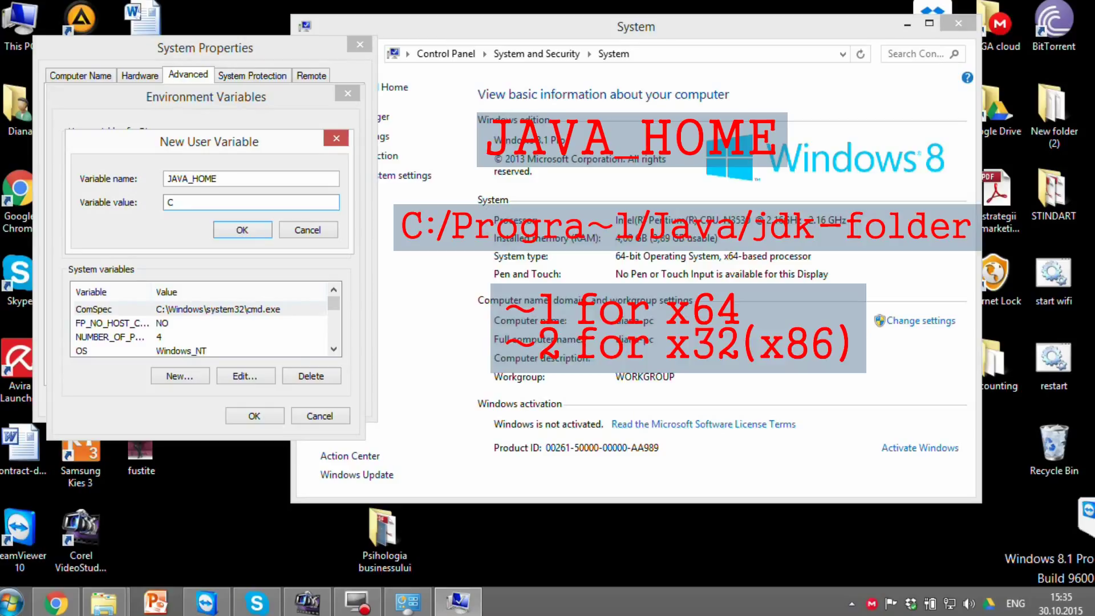
text(:\Progr)
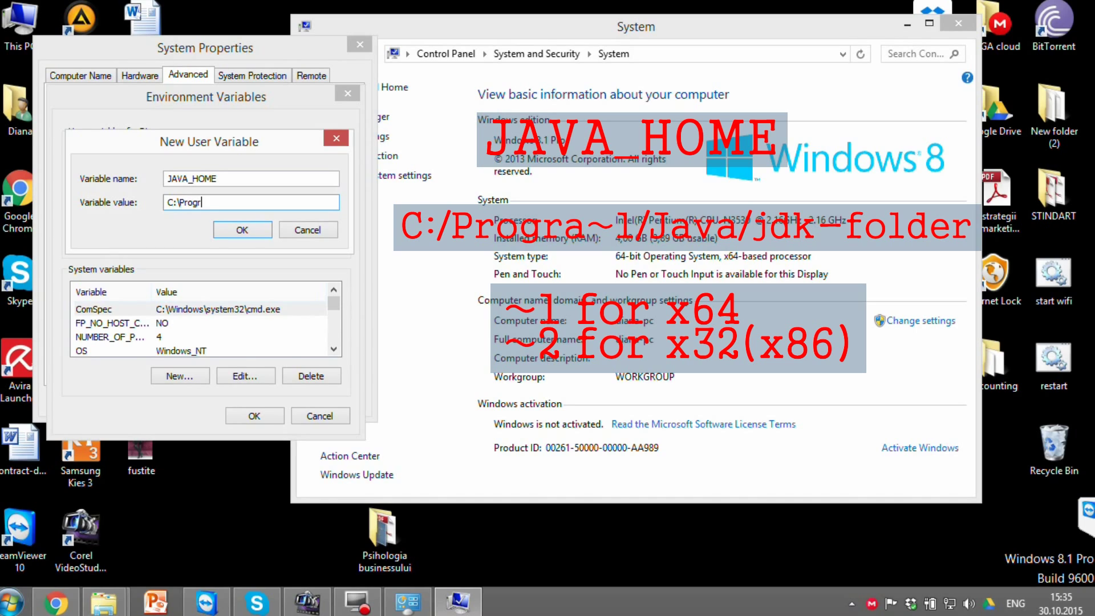
key(Backspace)
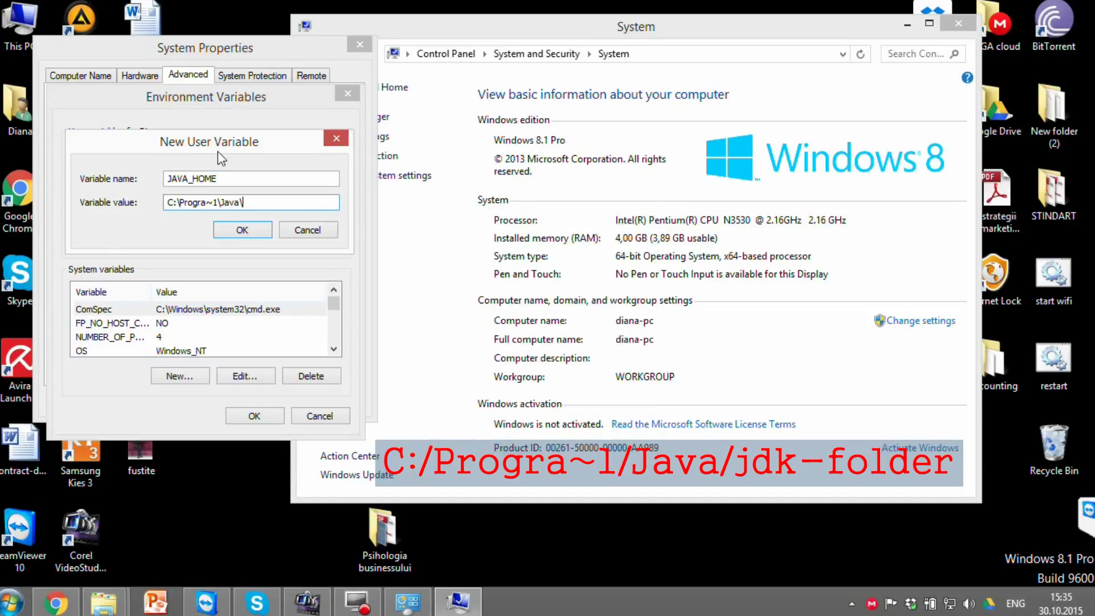
text(jdk.1.8.0_66)
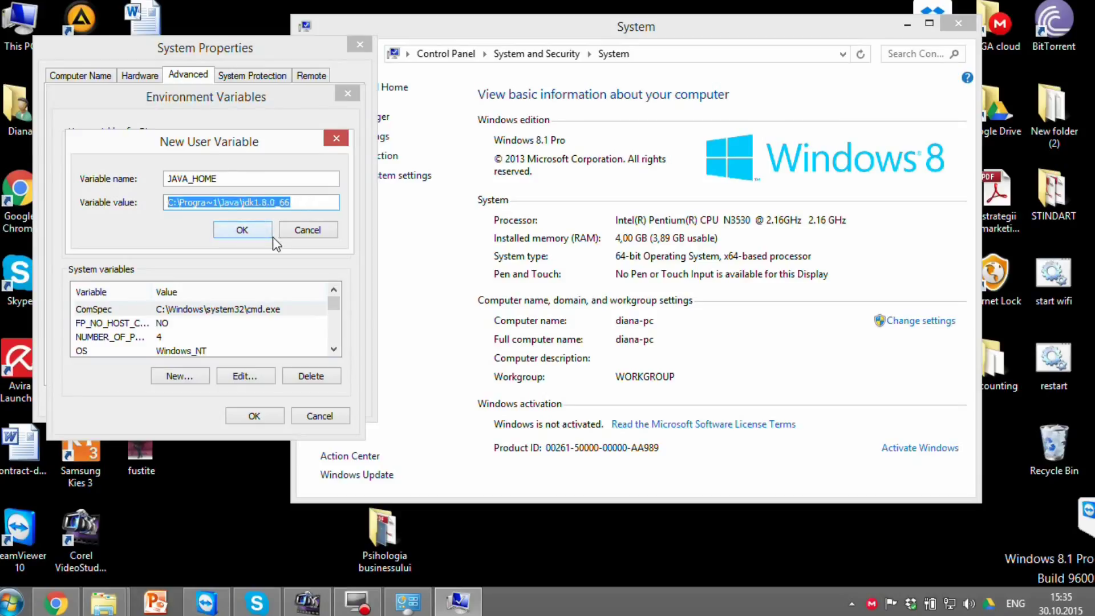
click(242, 230)
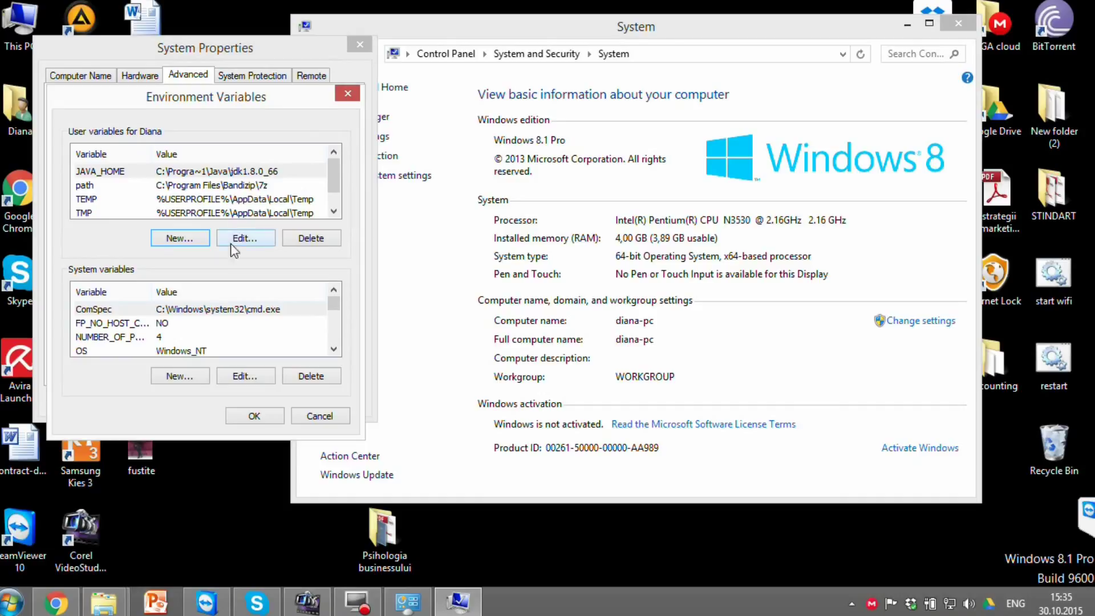
Add system variable JAVA_HOME with the same JDK 1.8.0_66 path, then launch studio64 to test.
click(180, 376)
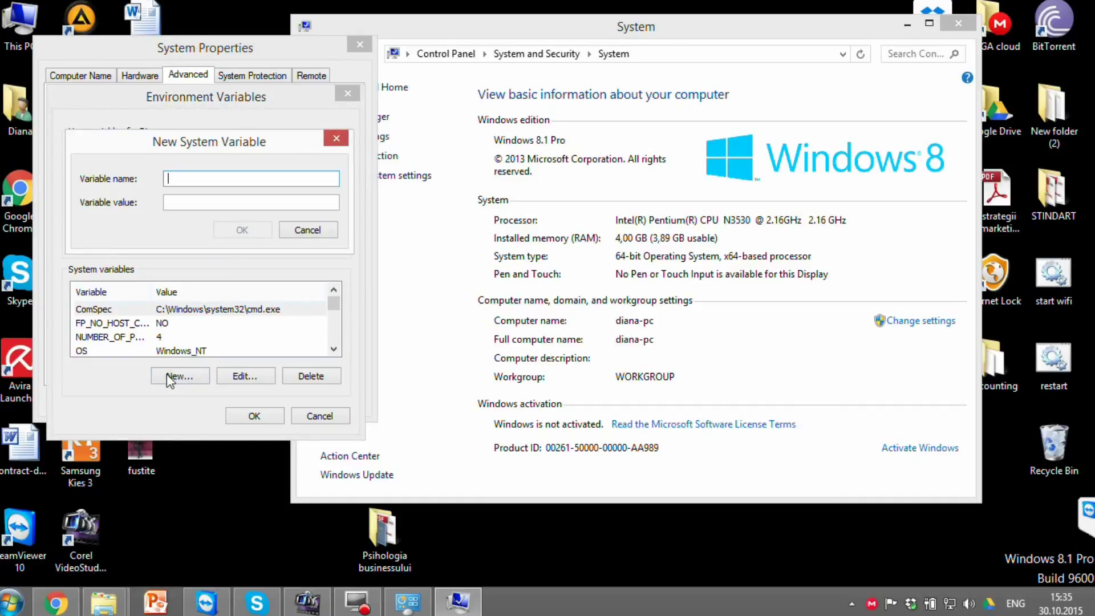
text(JAVA_HOME)
click(251, 202)
text(C:\Progra~1\Java\jdk1.8.0_66)
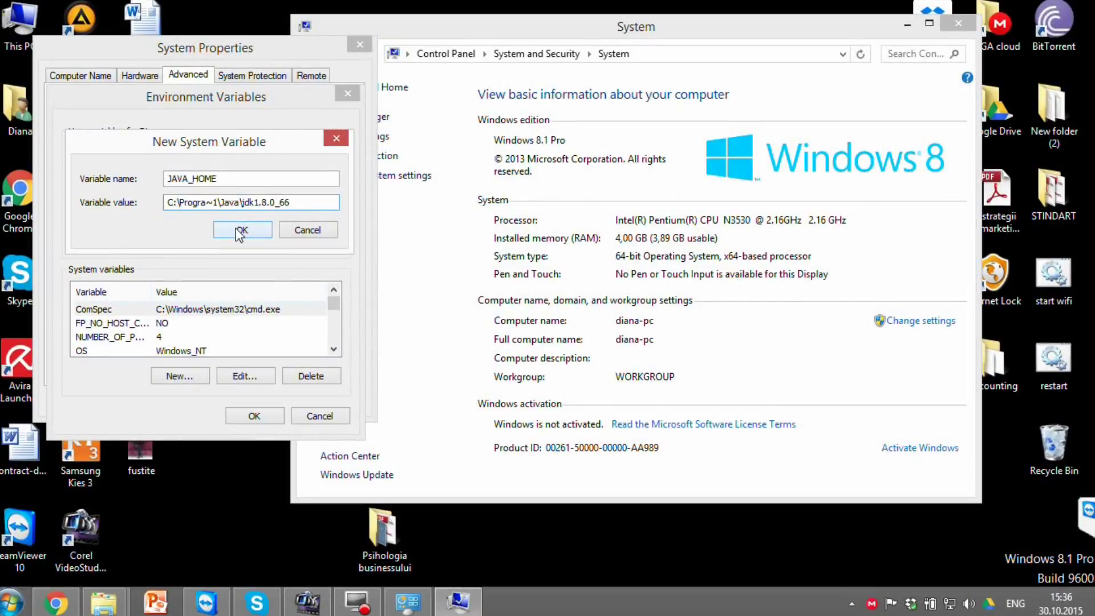
click(242, 231)
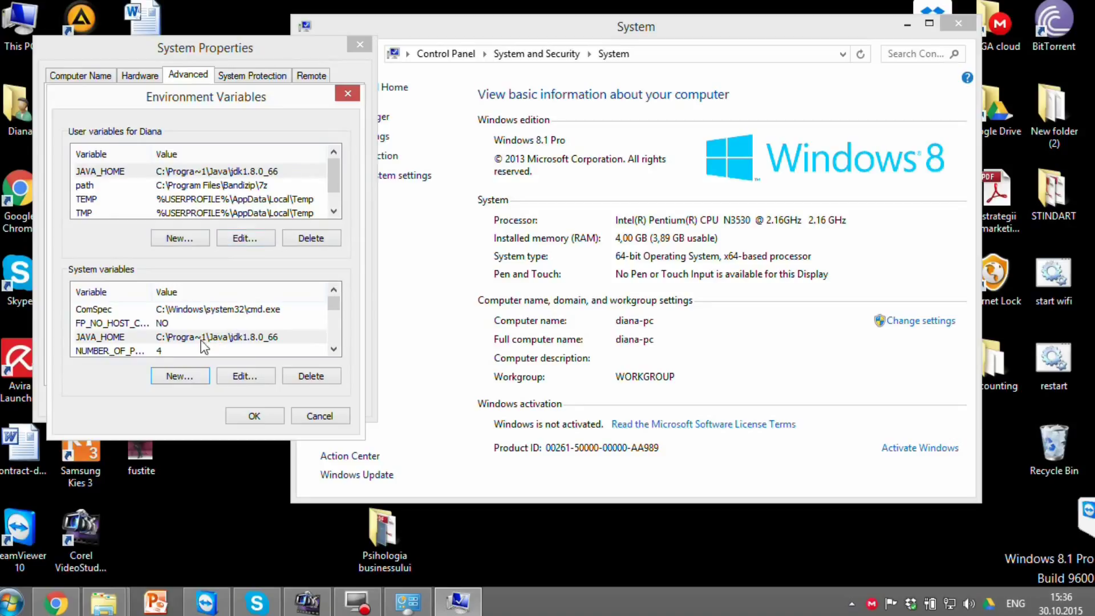
mouse_move(217, 174)
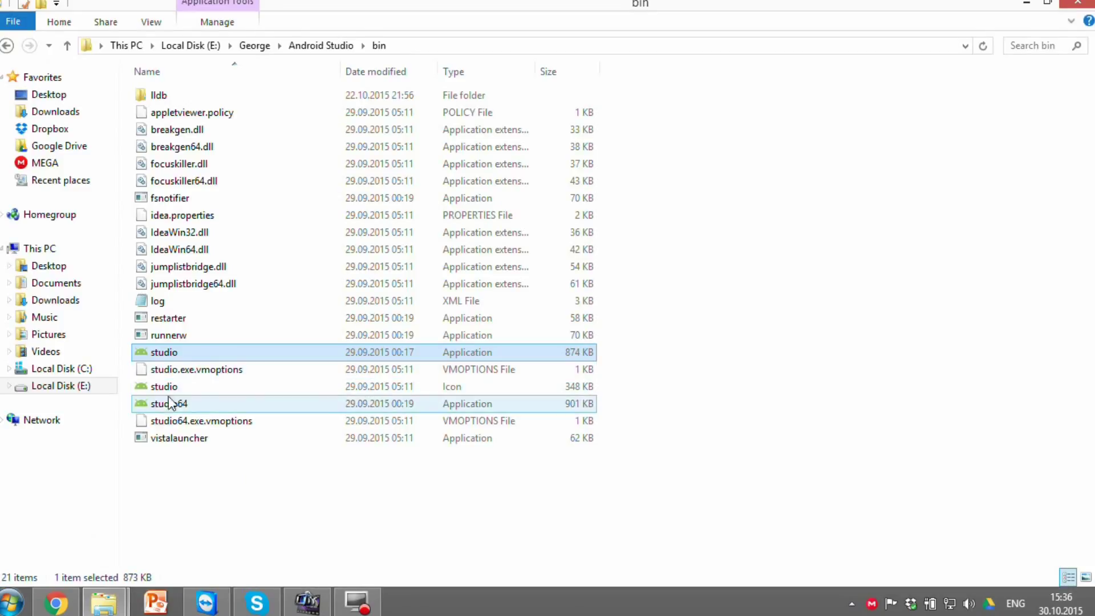
double_click(167, 403)
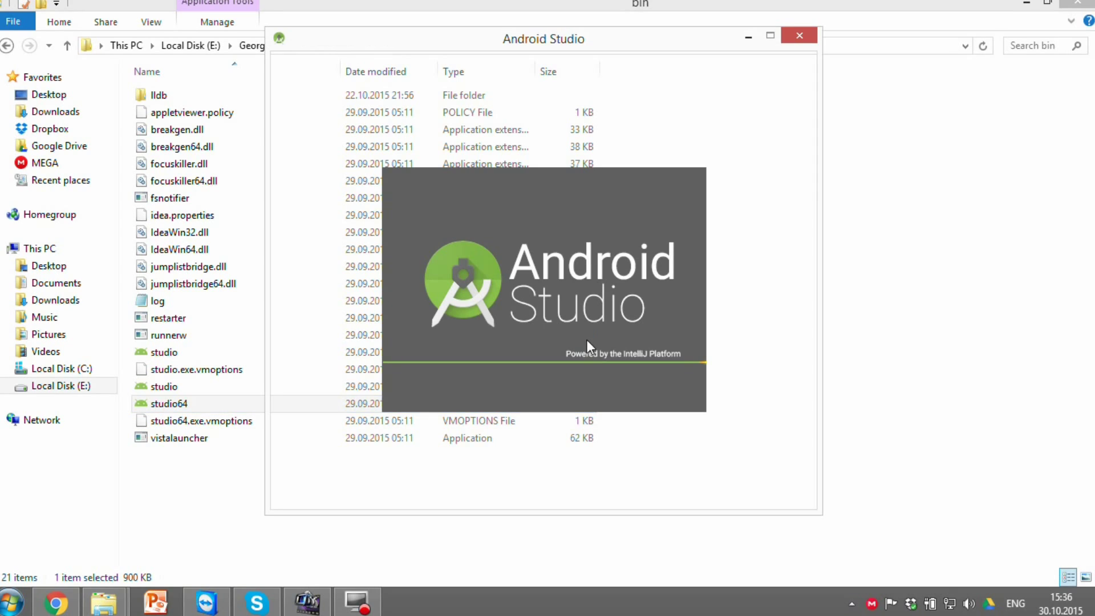